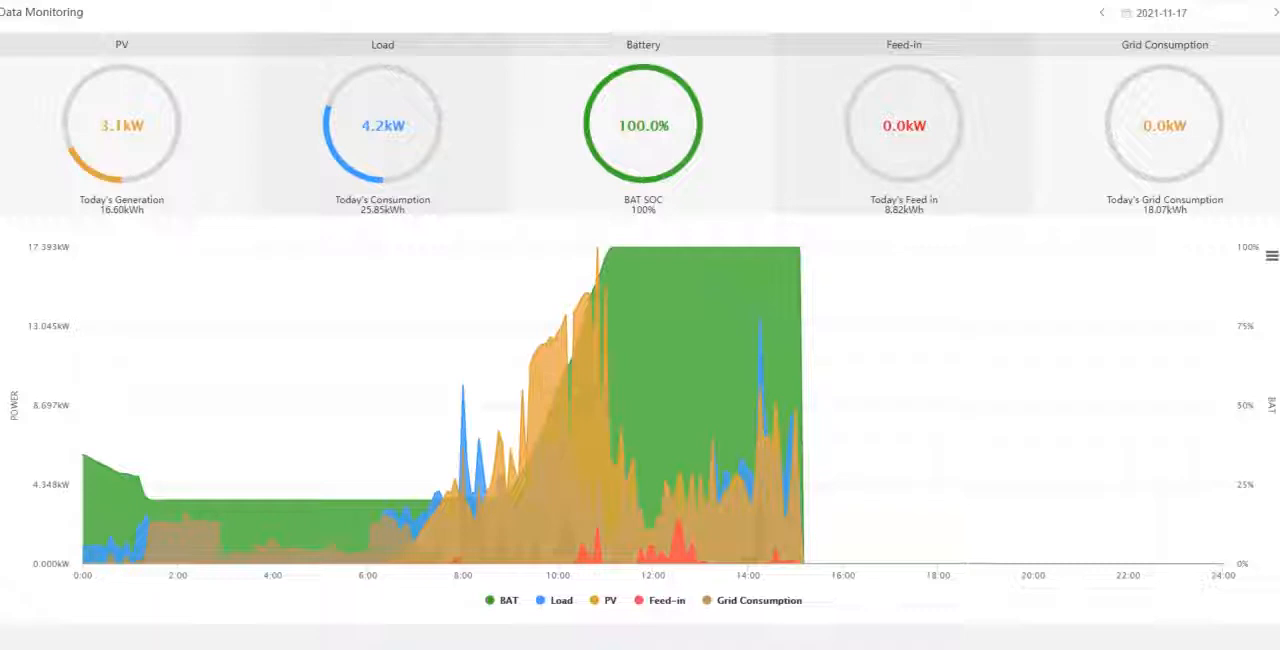
pyautogui.moveTo(575, 638)
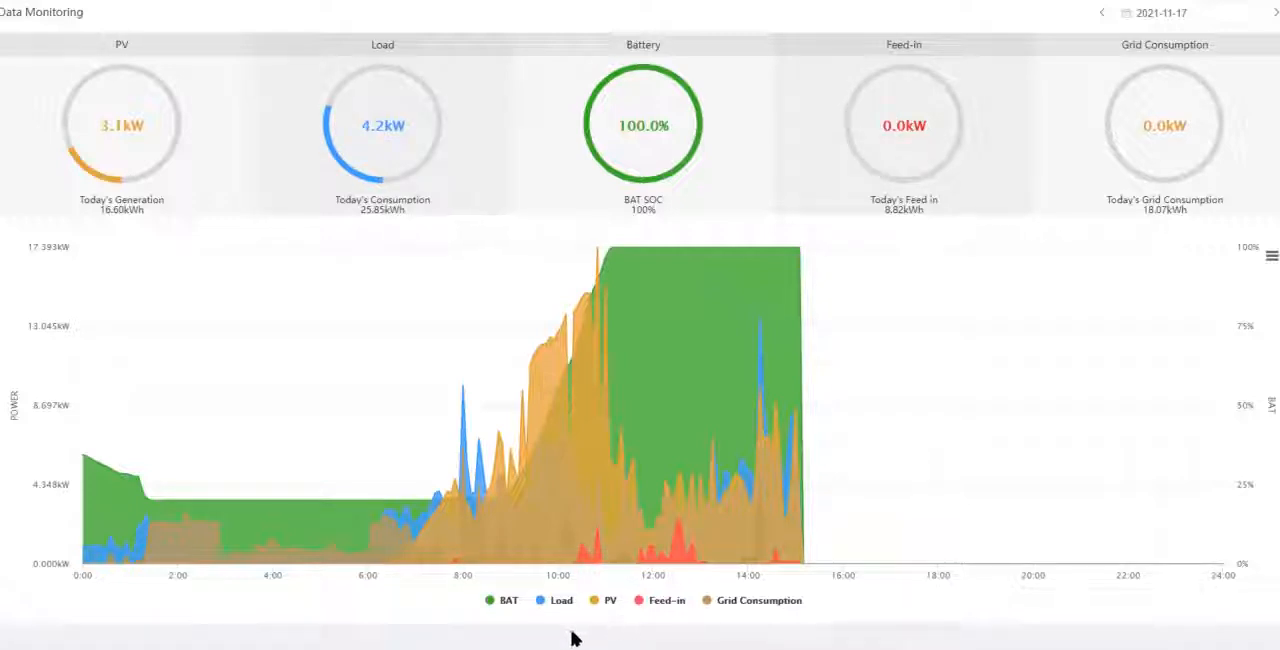
pyautogui.moveTo(475, 458)
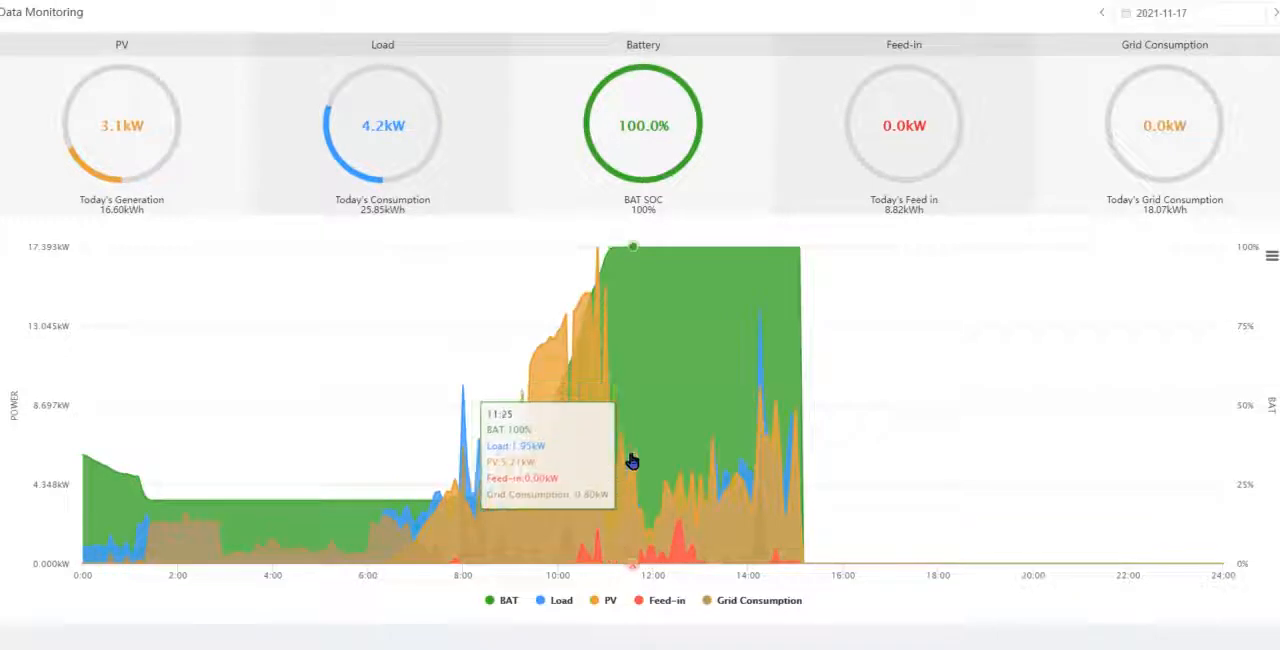
pyautogui.moveTo(617, 453)
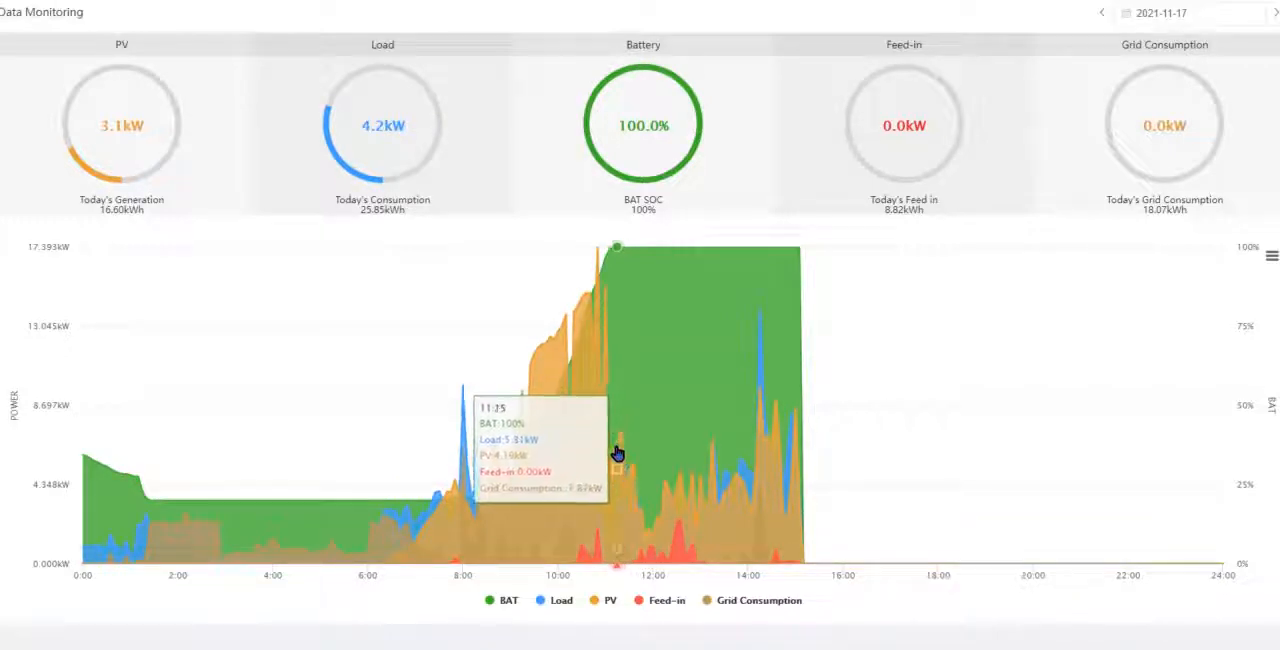
pyautogui.moveTo(623, 446)
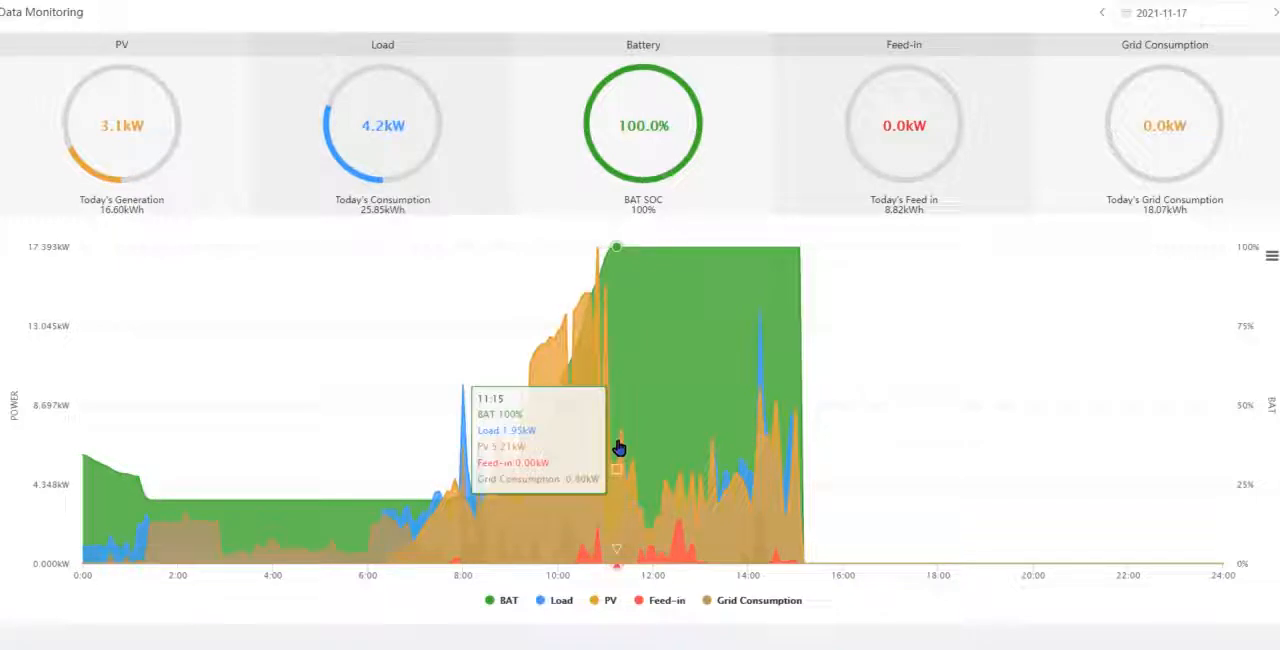
pyautogui.moveTo(680, 485)
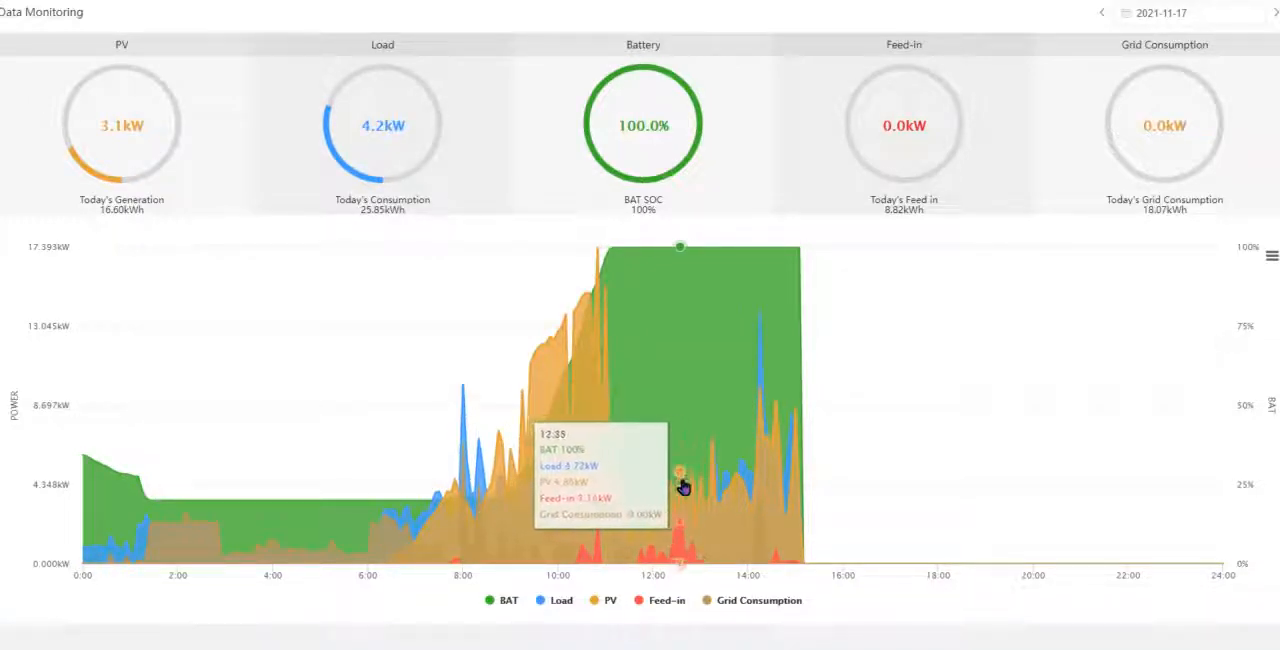
pyautogui.moveTo(510, 487)
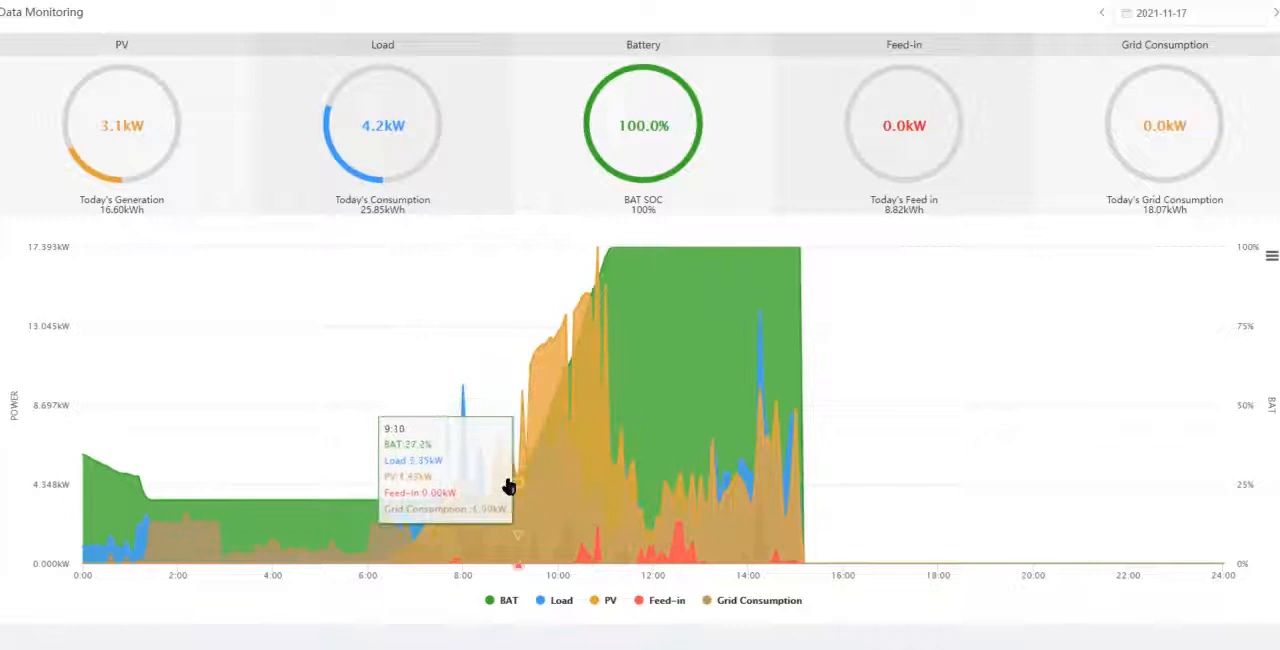
pyautogui.moveTo(600, 300)
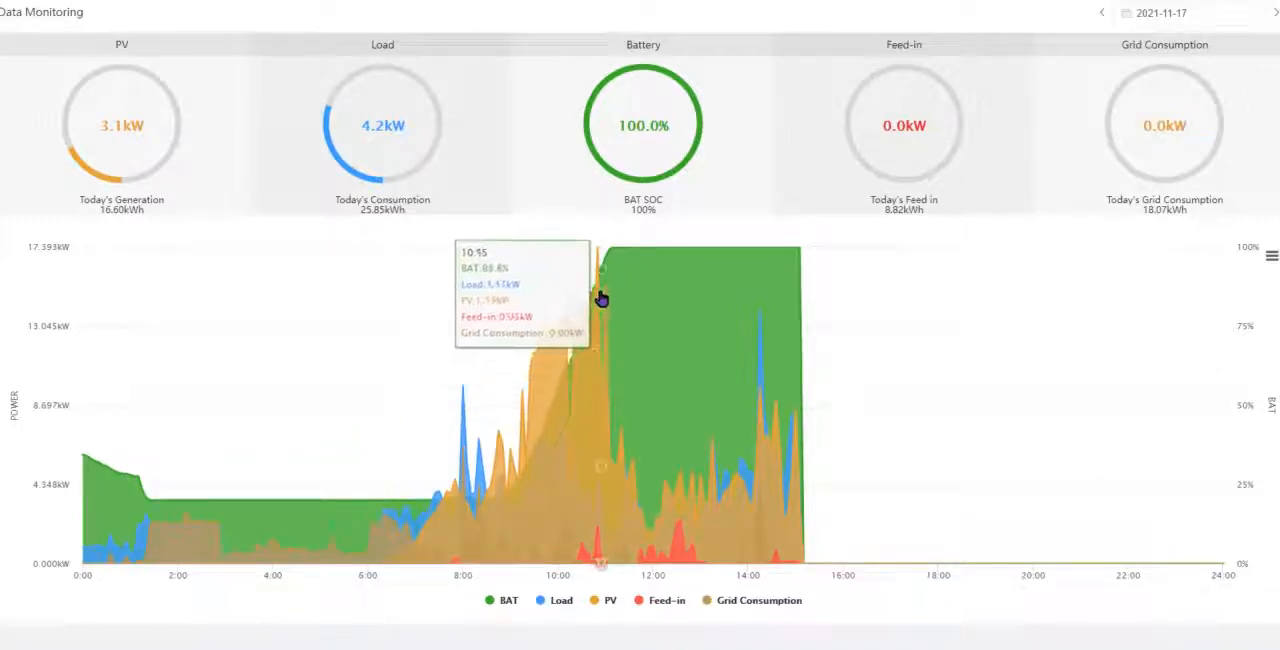
pyautogui.moveTo(657, 281)
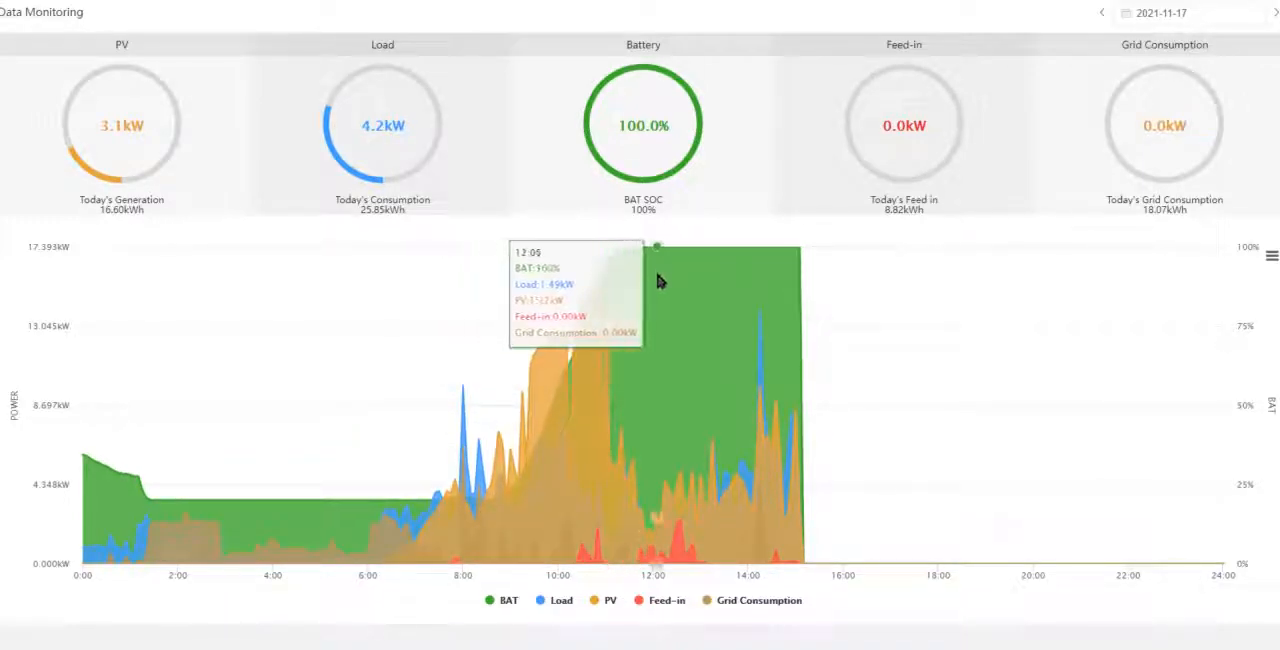
pyautogui.moveTo(727, 300)
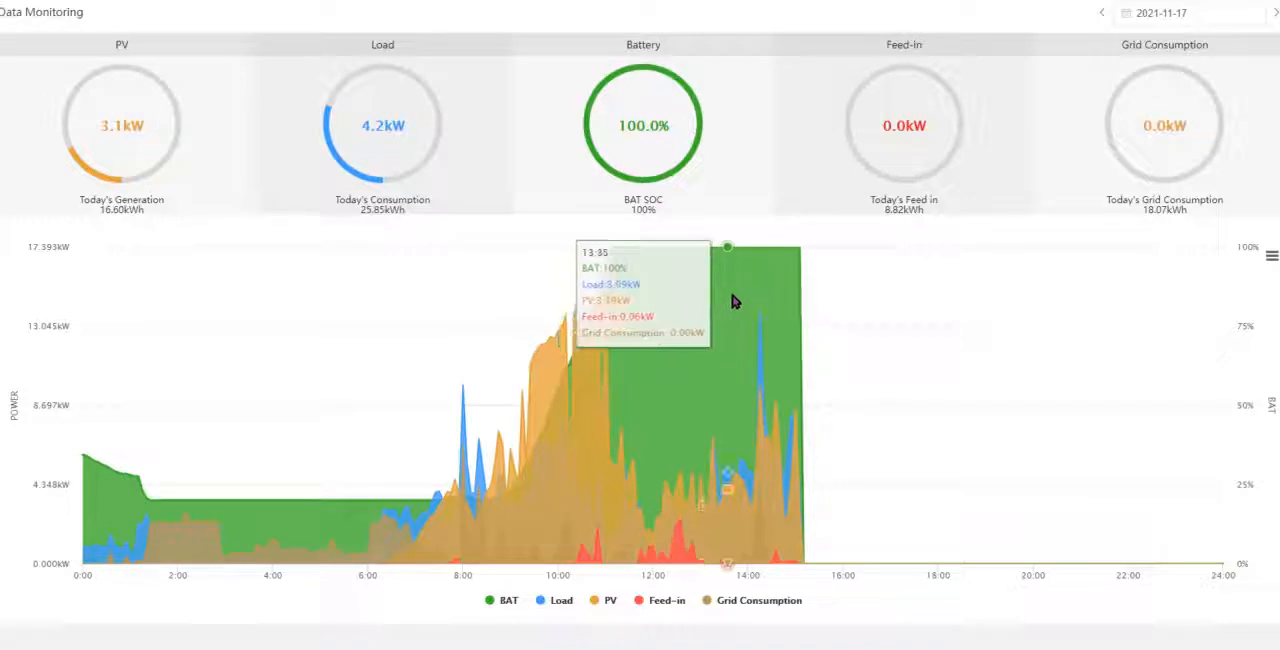
pyautogui.moveTo(614, 412)
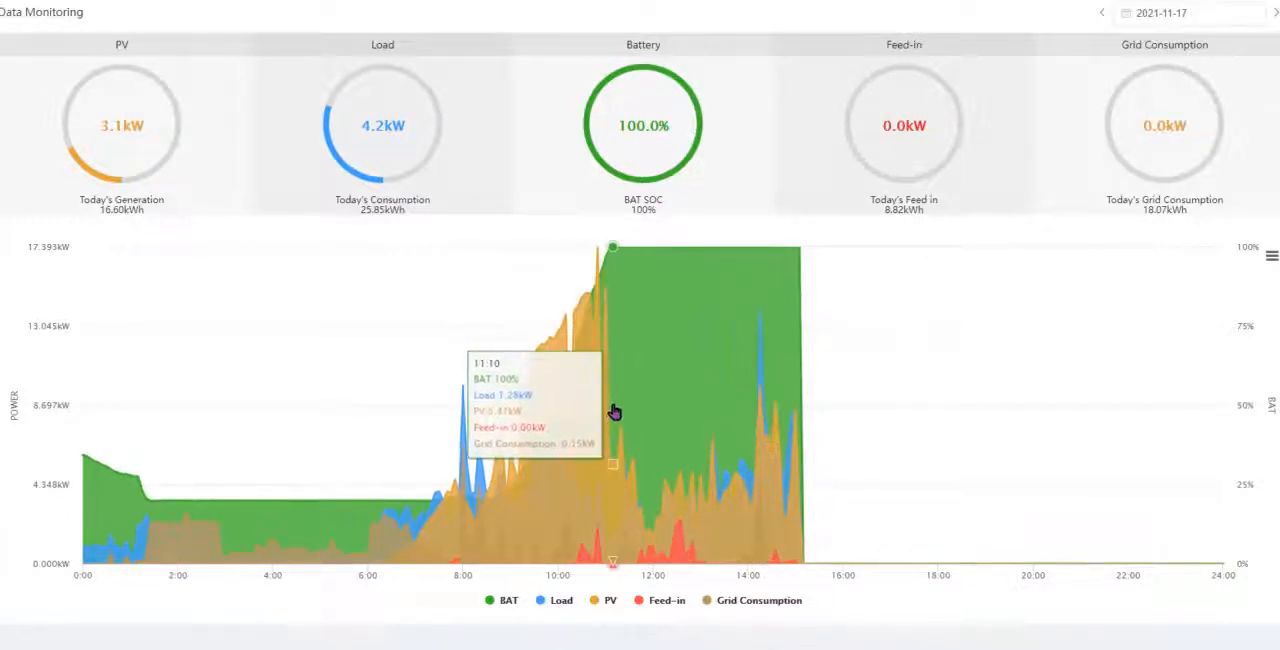
pyautogui.moveTo(600, 425)
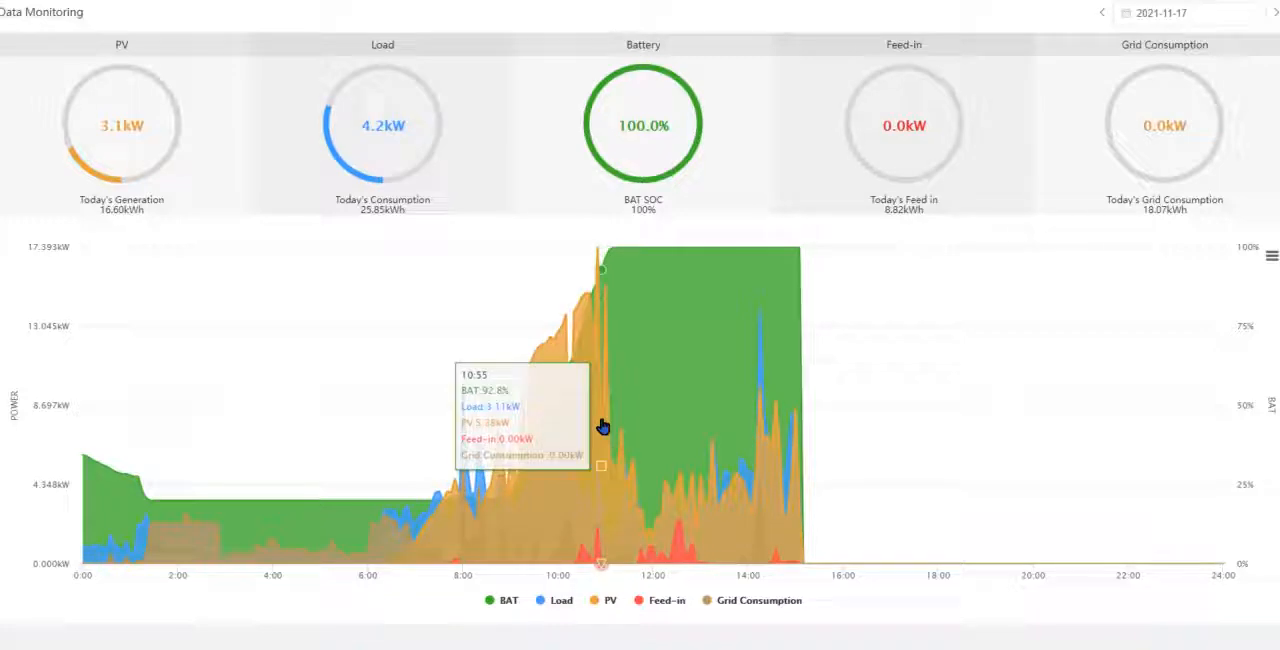
pyautogui.moveTo(645, 525)
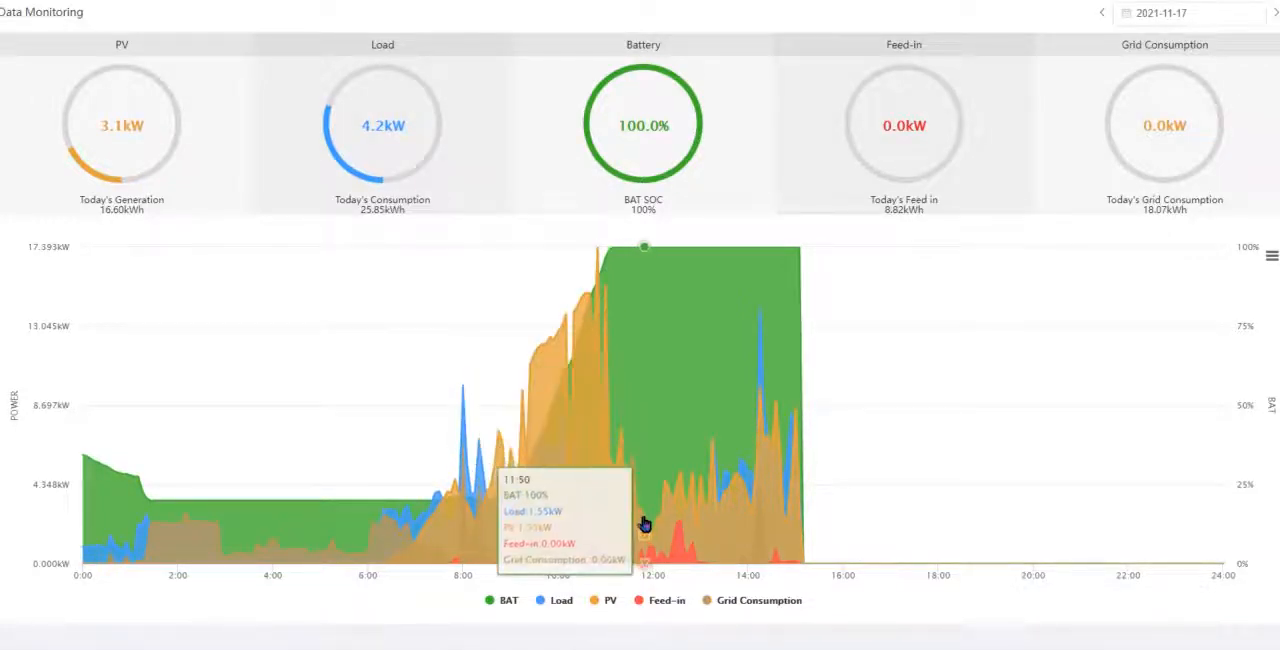
pyautogui.moveTo(675, 508)
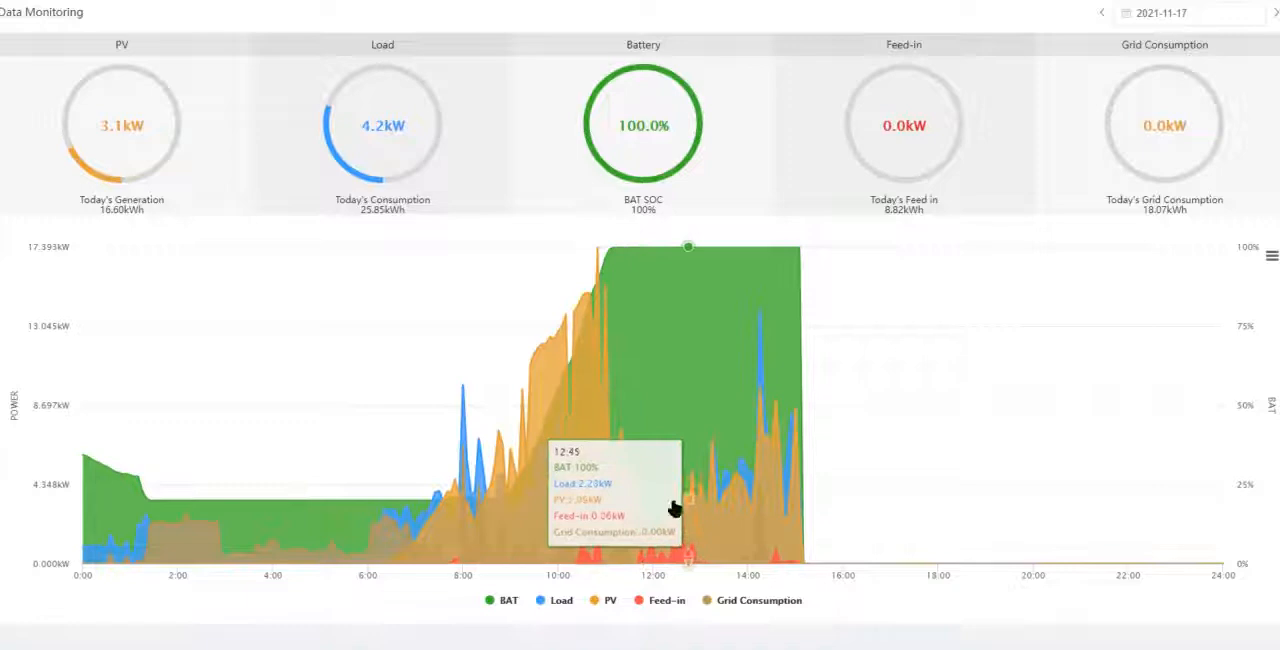
pyautogui.moveTo(640, 518)
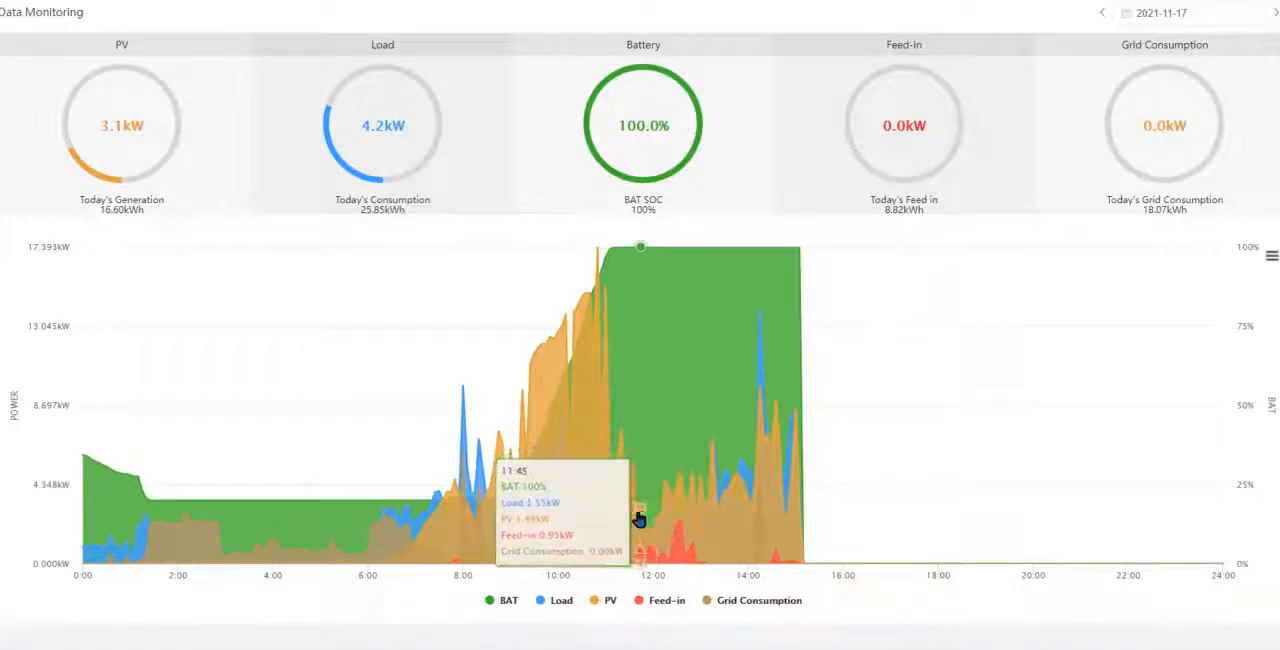
pyautogui.moveTo(735, 480)
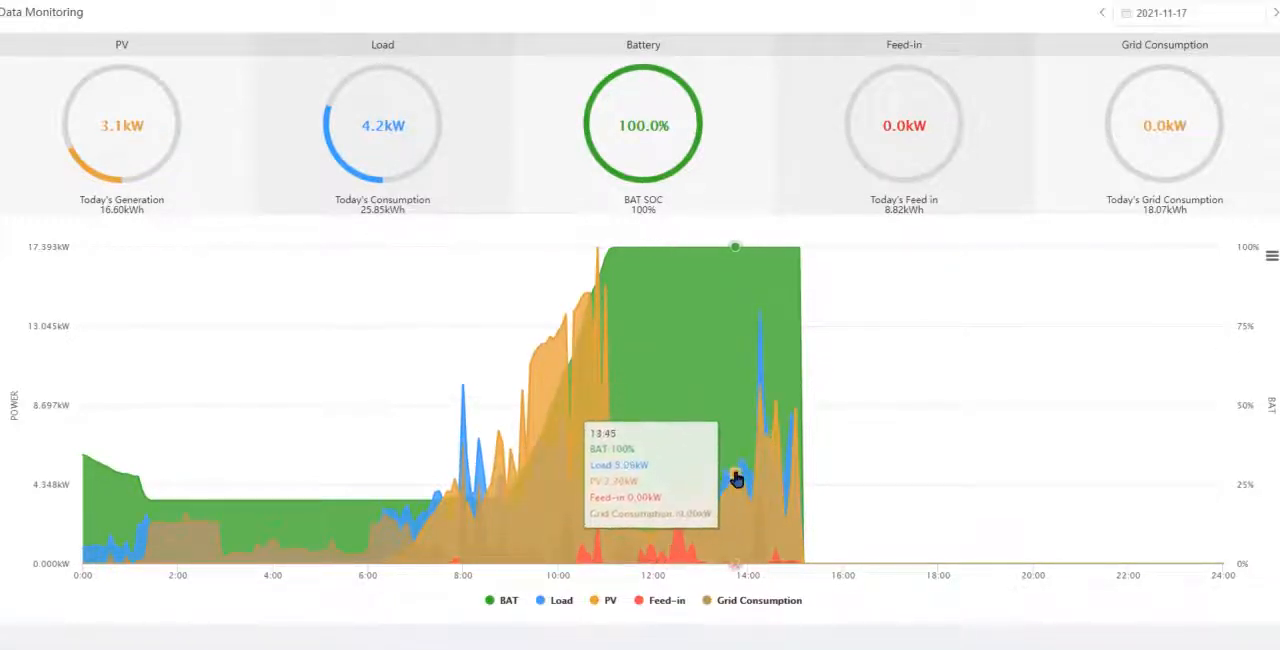
pyautogui.moveTo(556, 538)
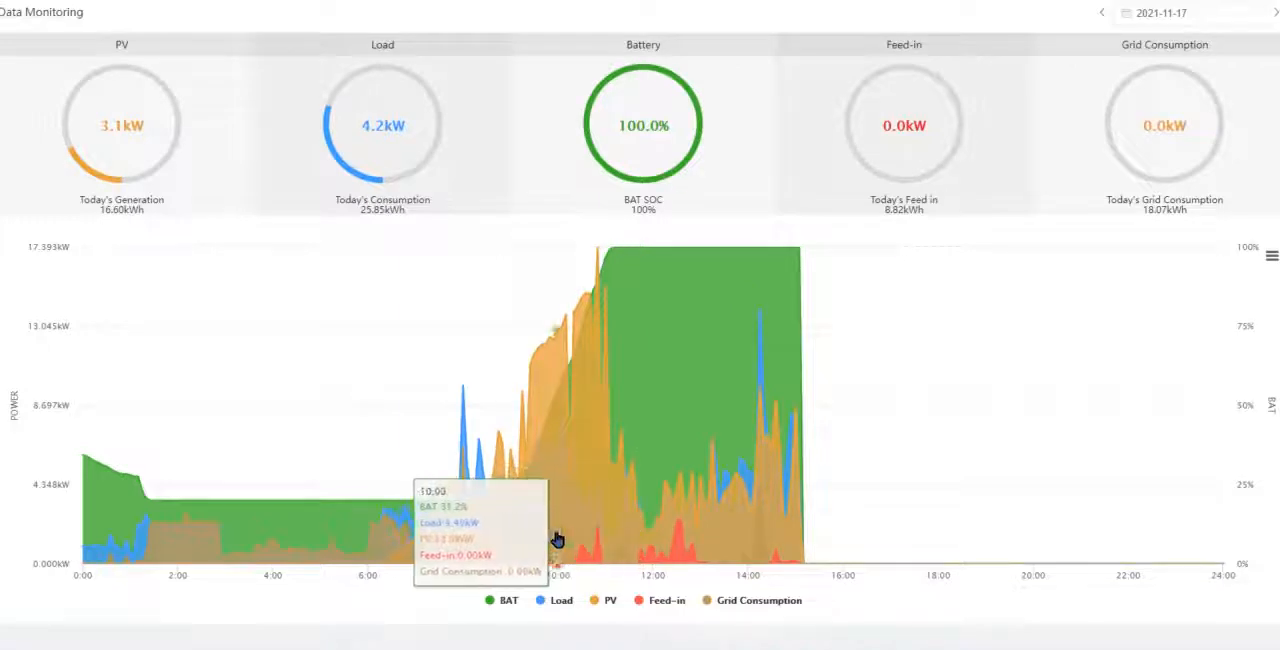
pyautogui.moveTo(560, 408)
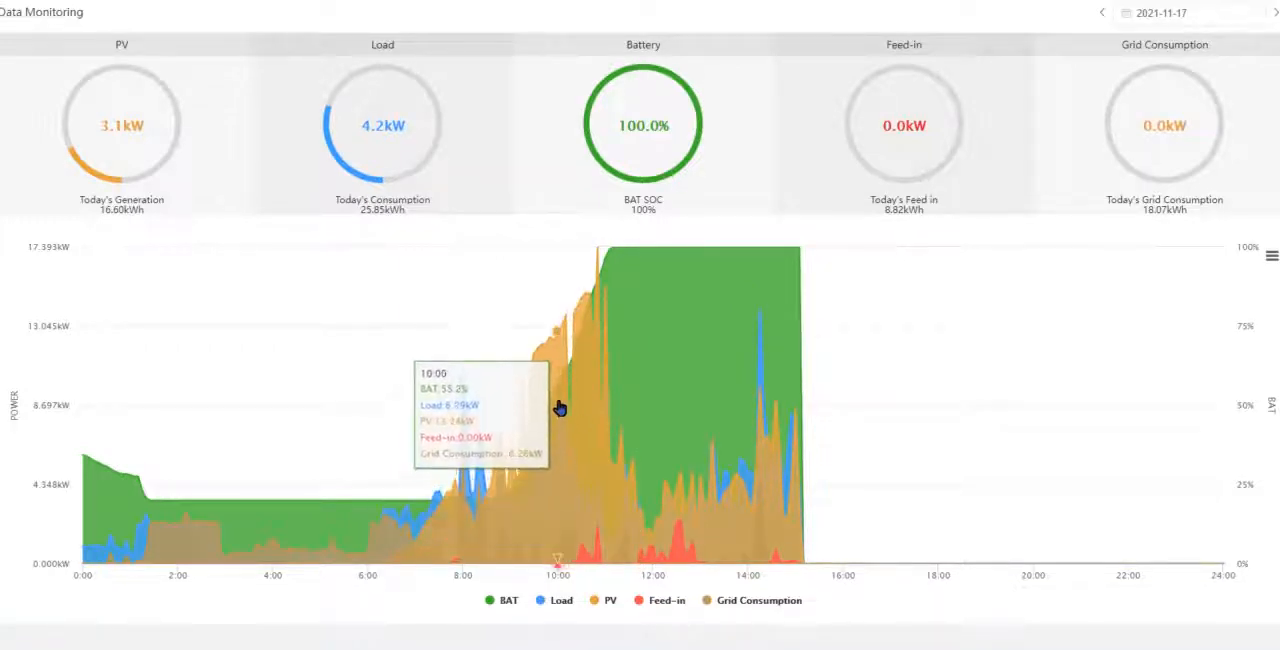
pyautogui.moveTo(488, 477)
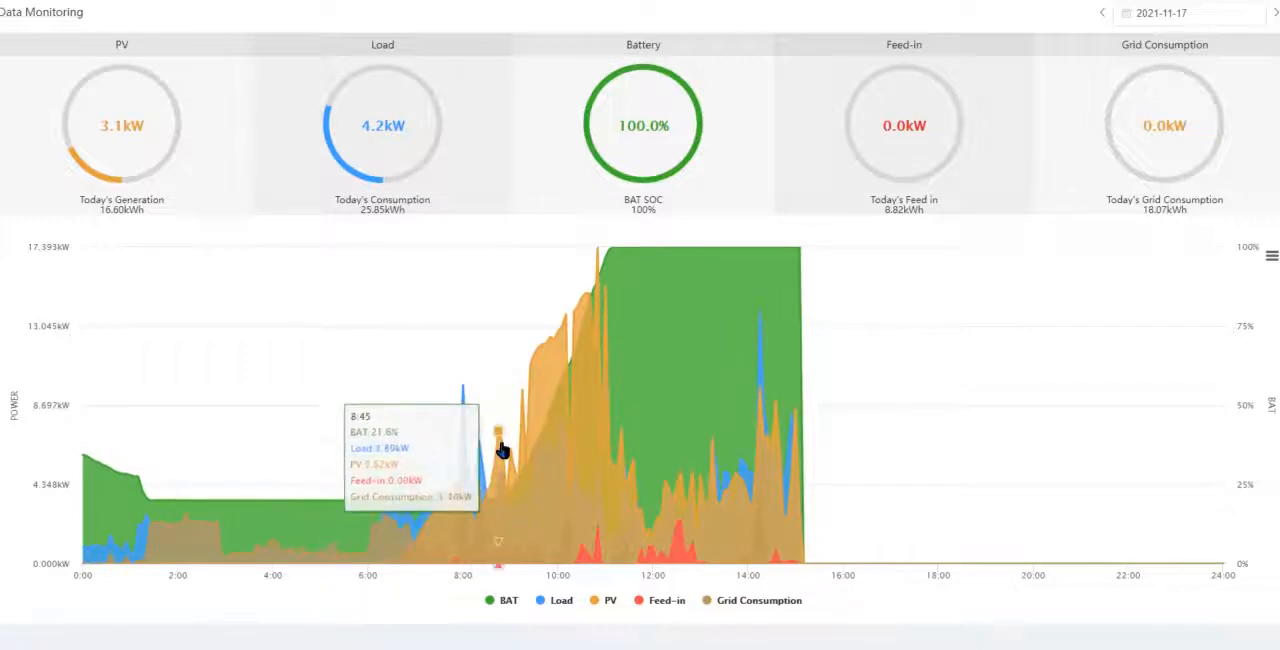
pyautogui.moveTo(598, 298)
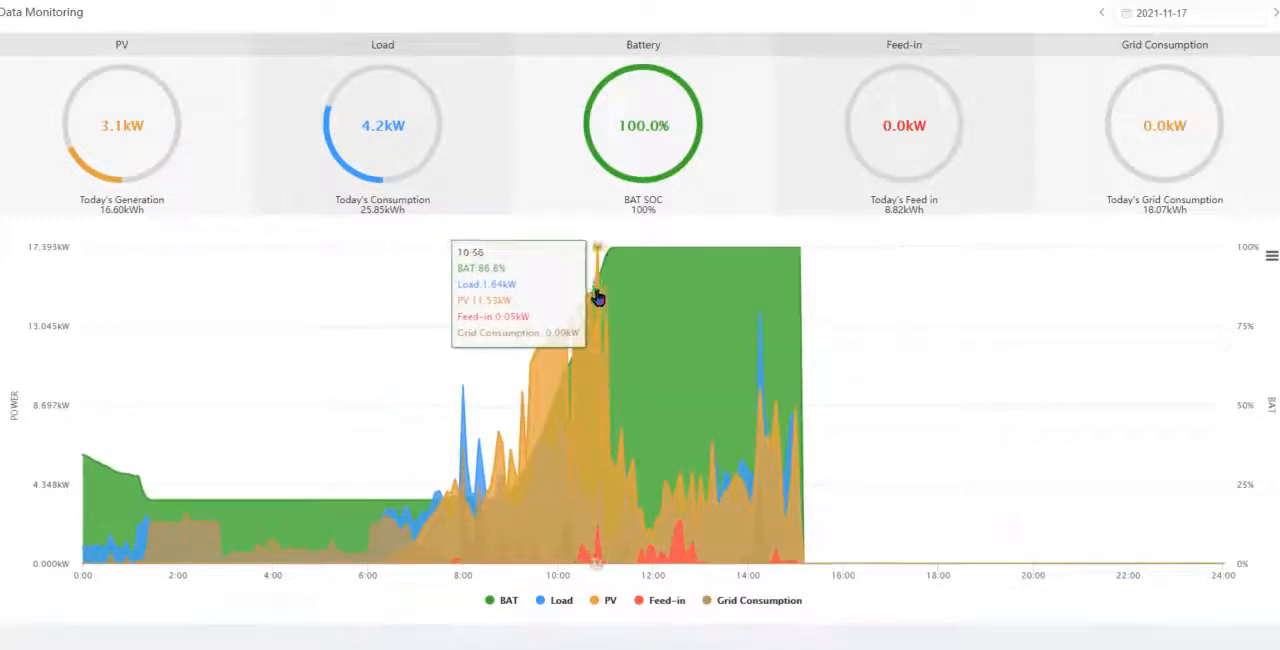
pyautogui.moveTo(625, 472)
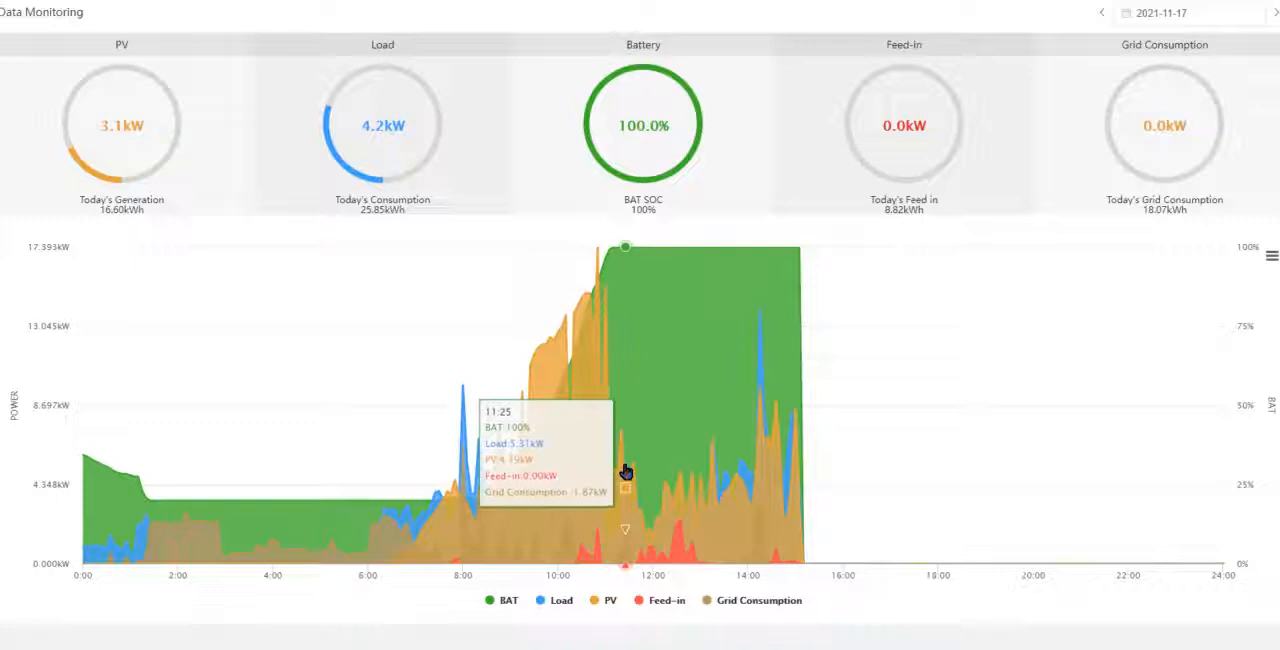
pyautogui.moveTo(693, 512)
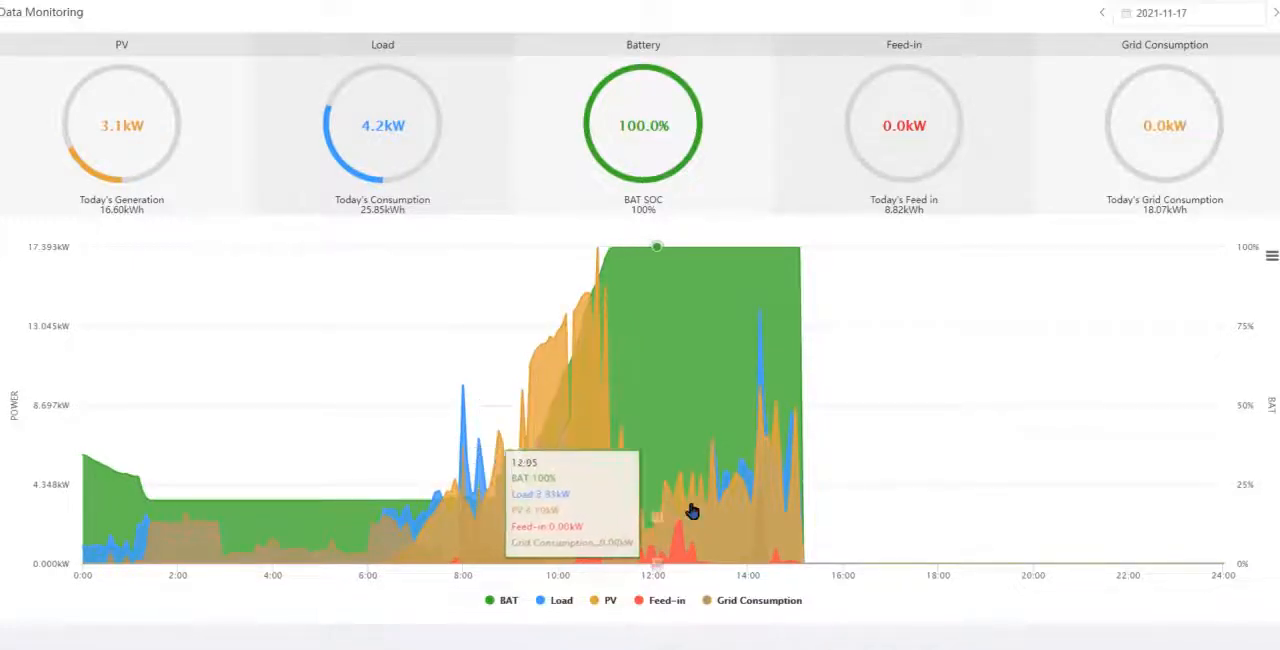
pyautogui.moveTo(693, 503)
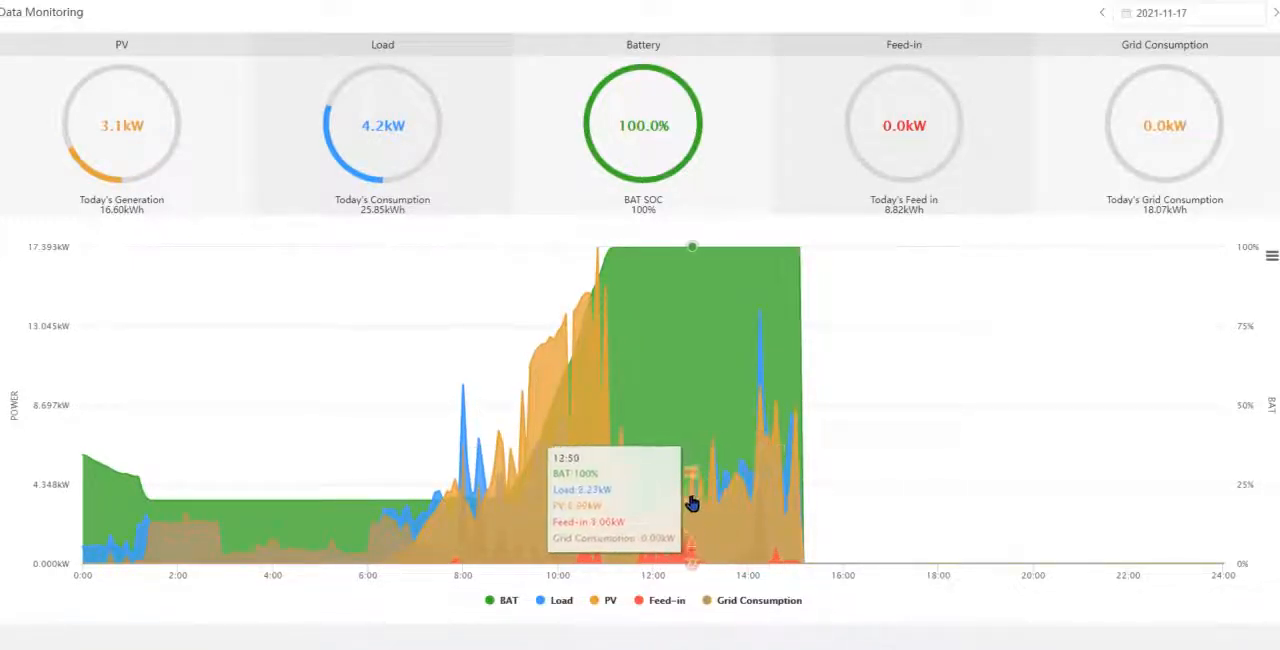
pyautogui.moveTo(680, 492)
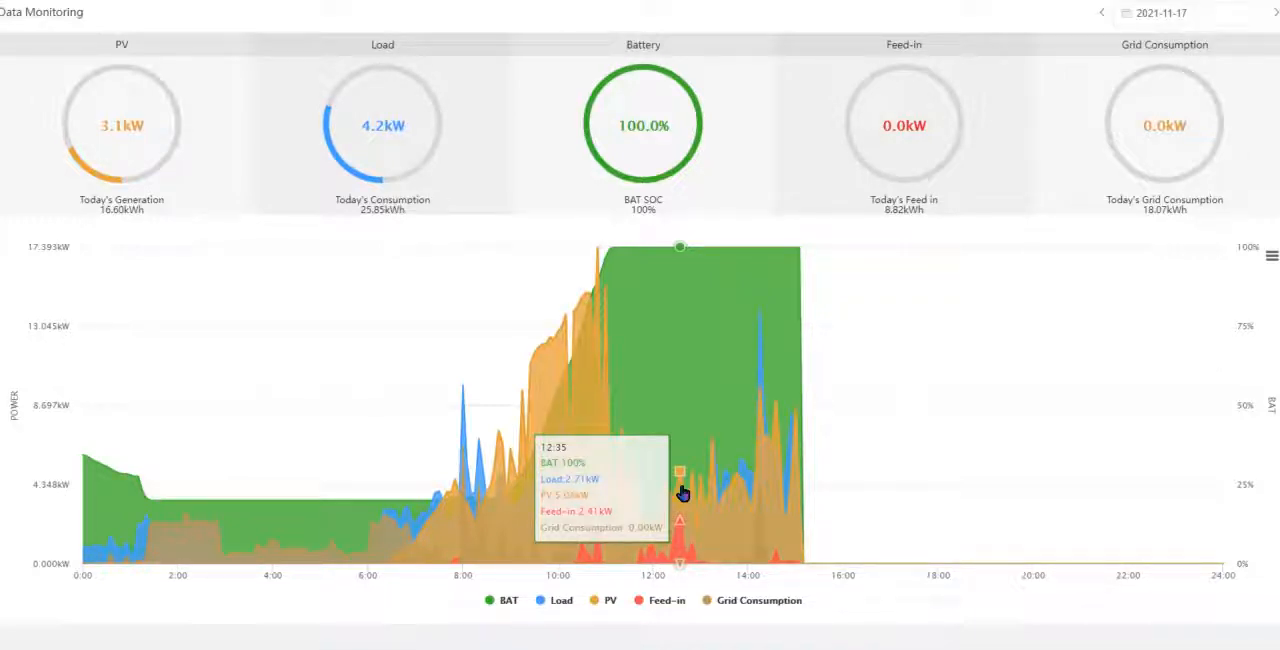
pyautogui.moveTo(684, 490)
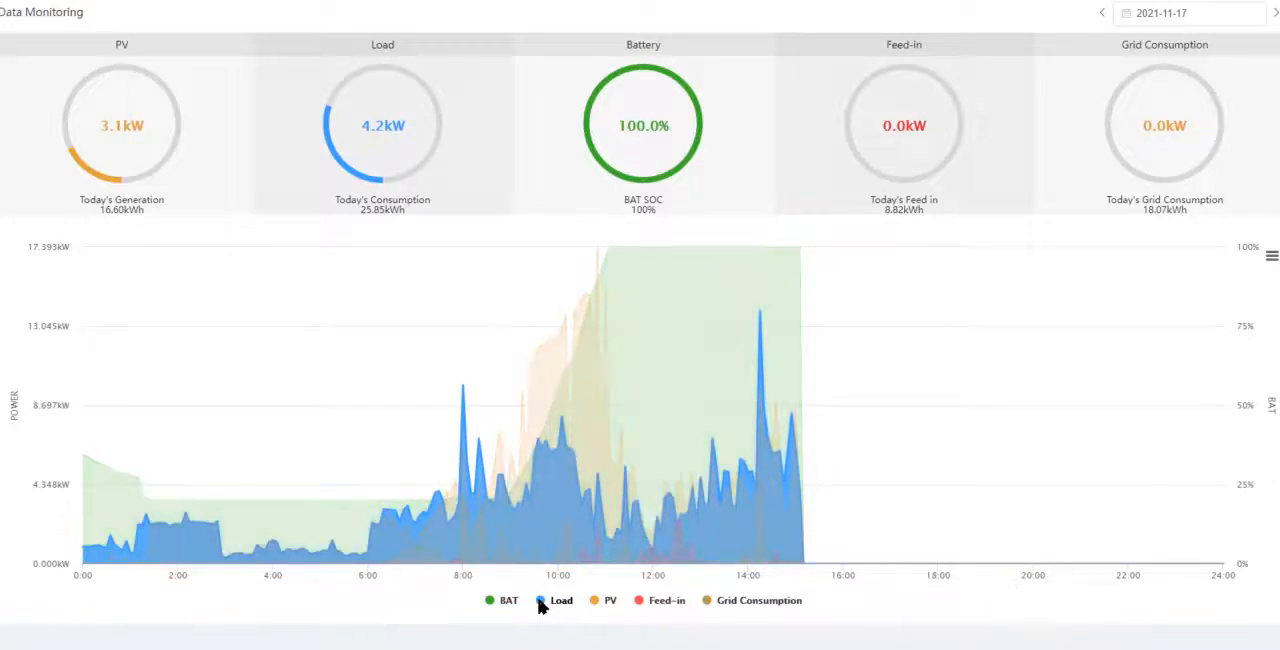
pyautogui.click(561, 600)
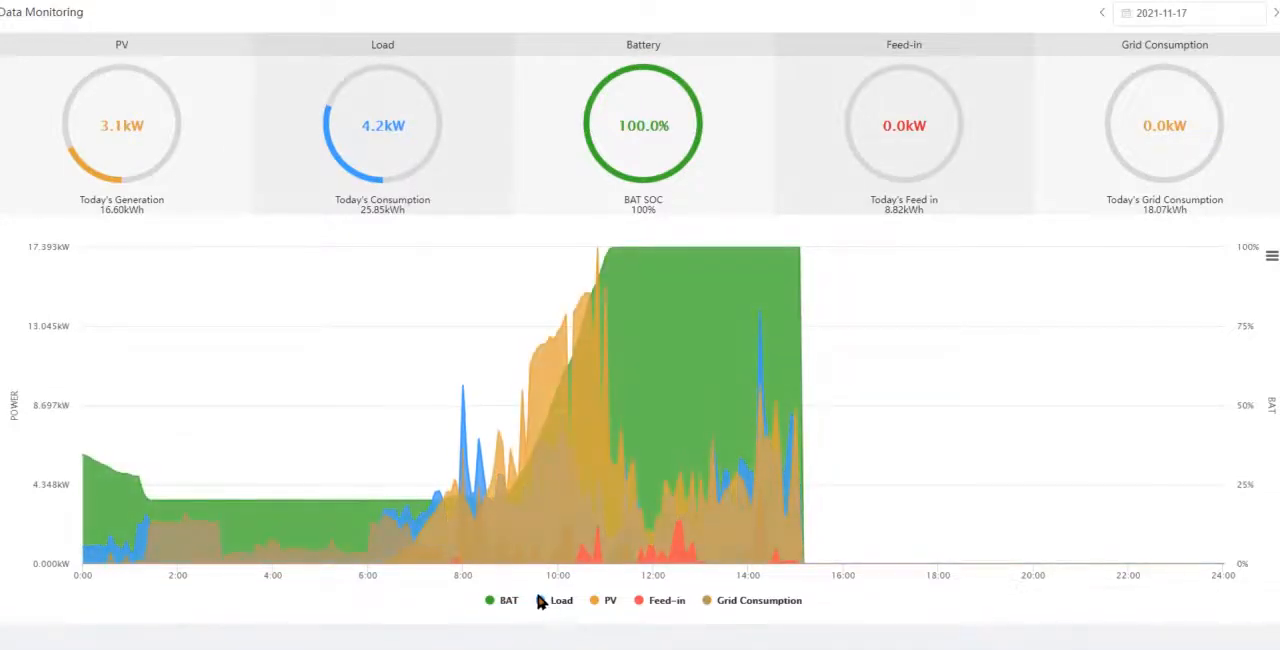
pyautogui.click(561, 600)
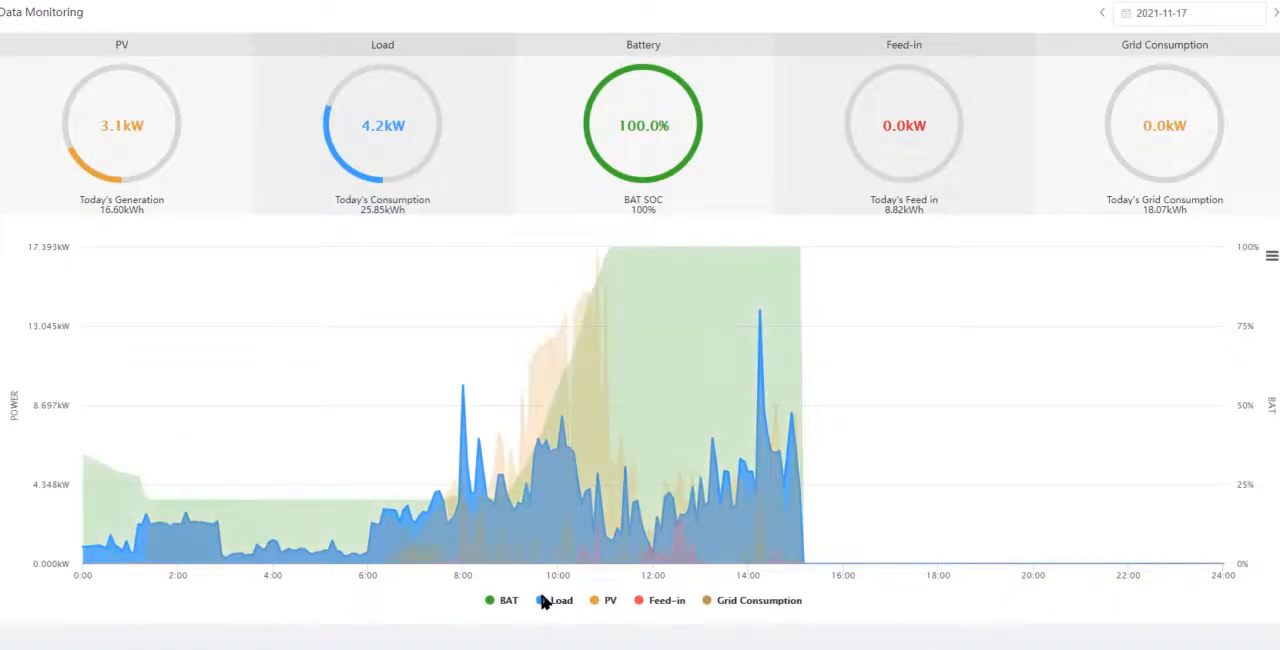
pyautogui.click(561, 600)
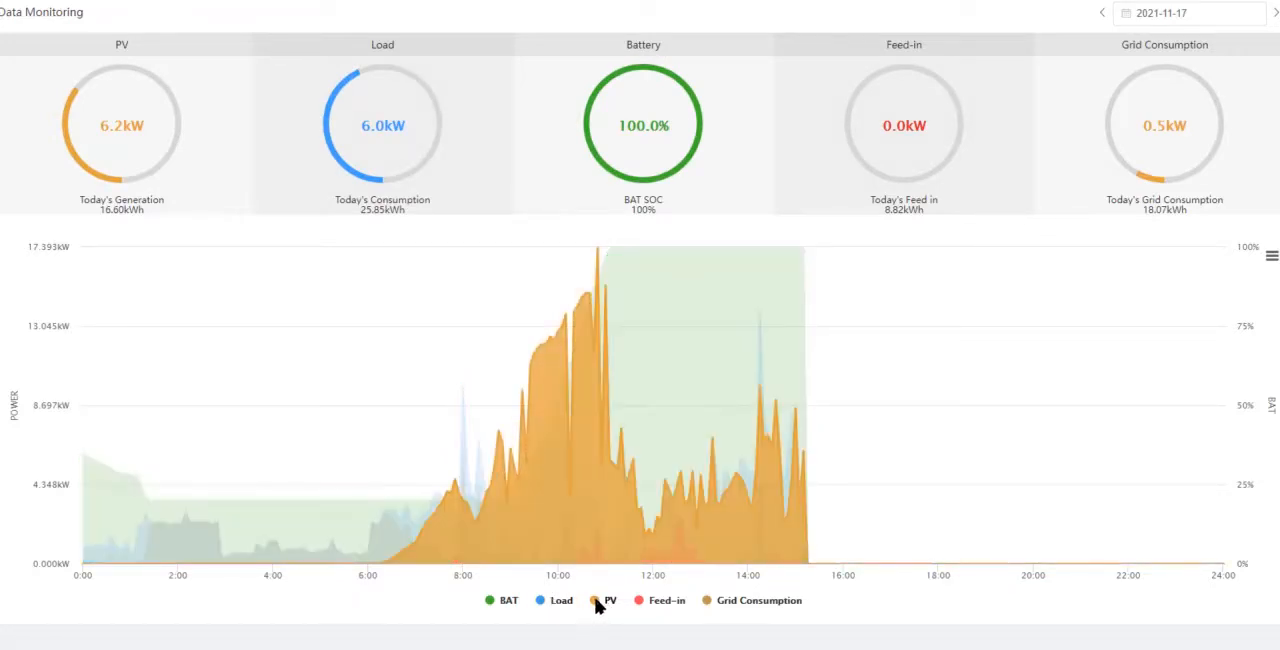
pyautogui.click(610, 600)
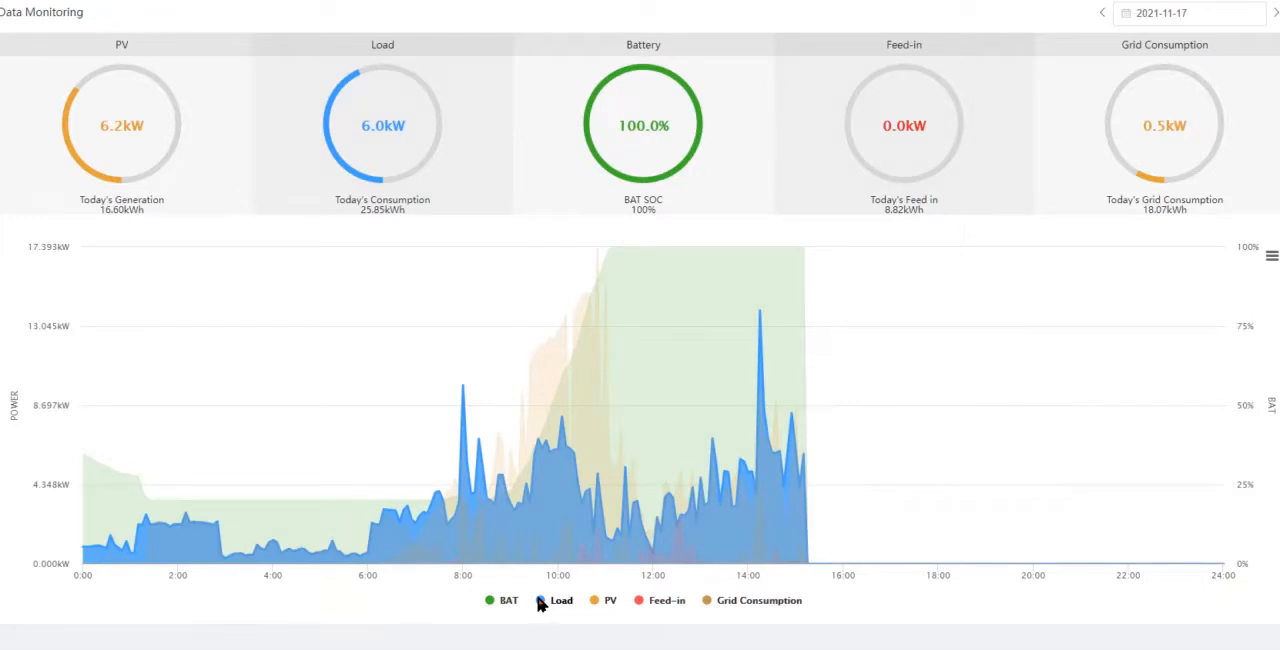